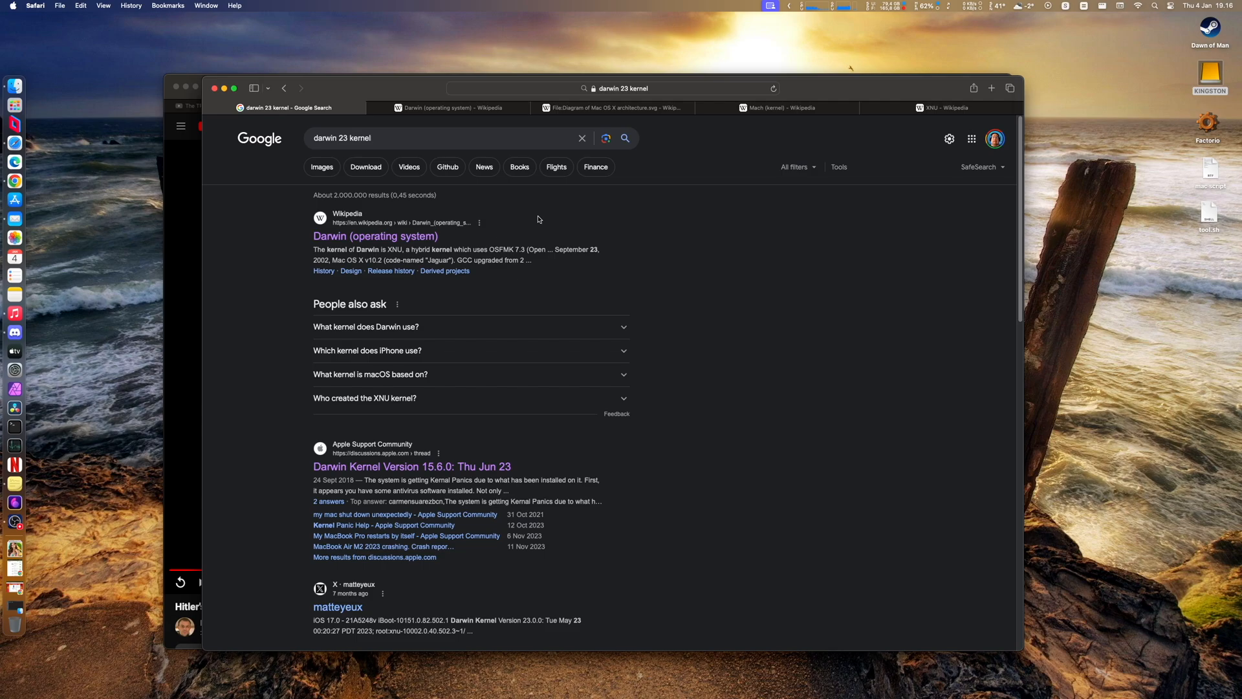
Bring up the Darwin (operating system) article to read its Design section.
left_click(447, 107)
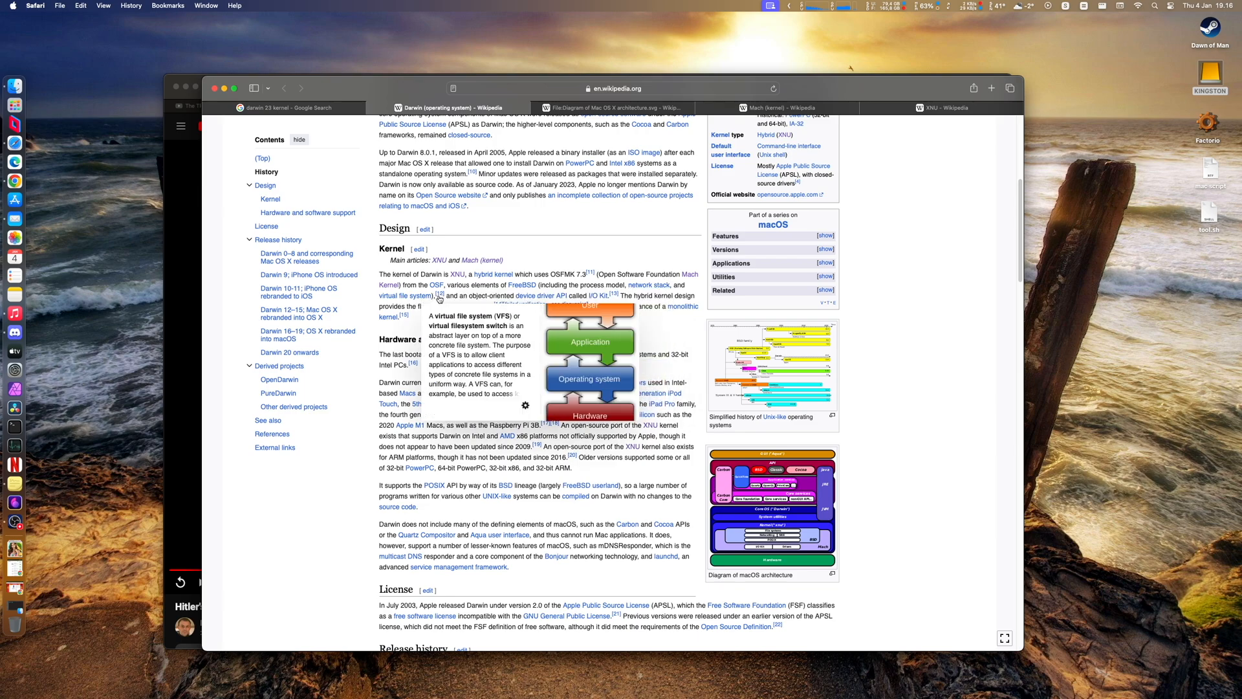
mouse_move(504, 313)
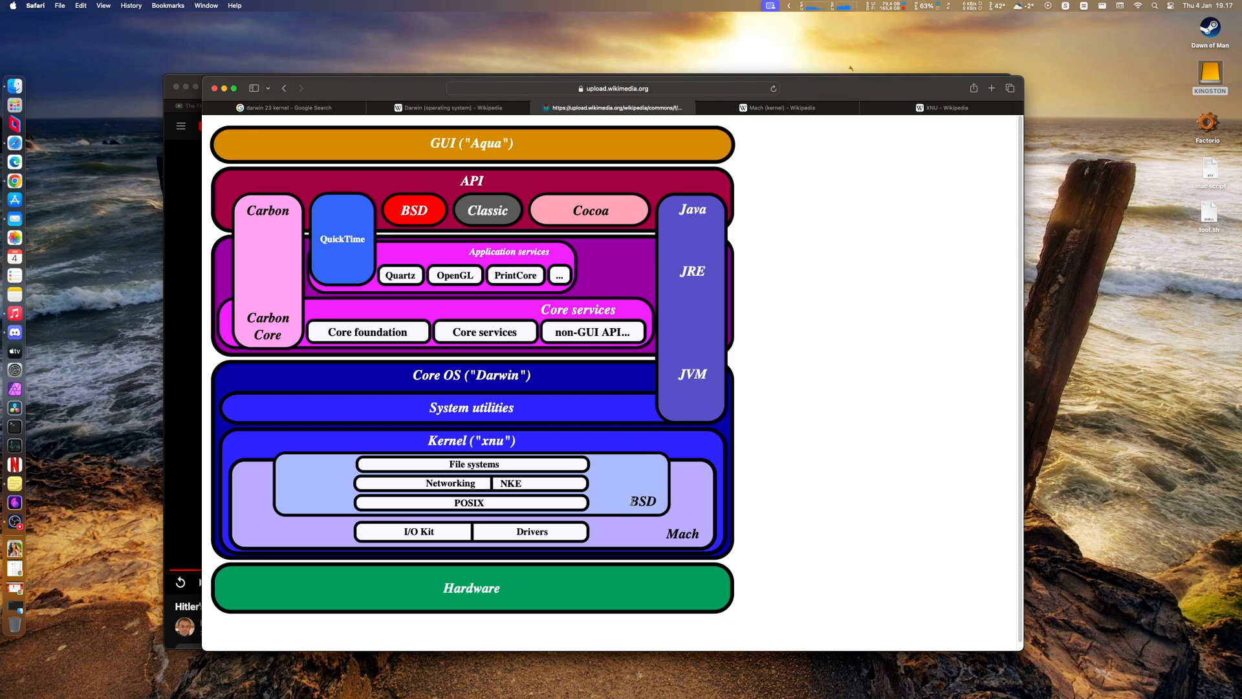
mouse_move(632, 464)
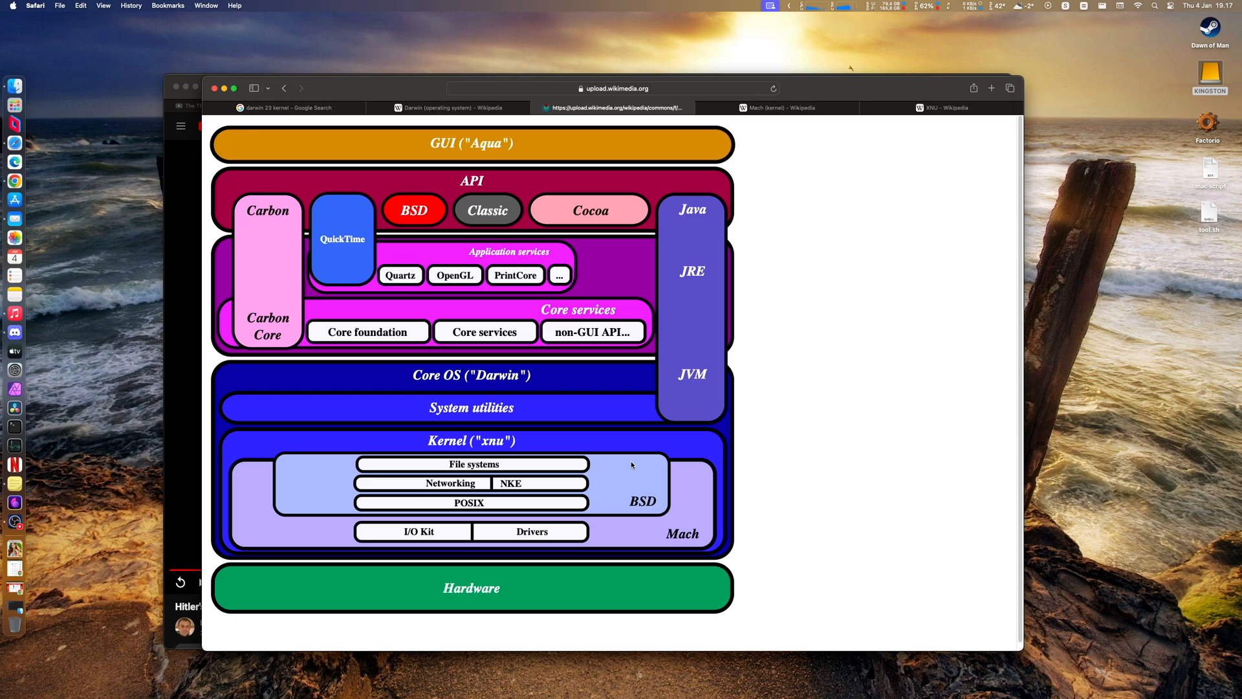
mouse_move(493, 477)
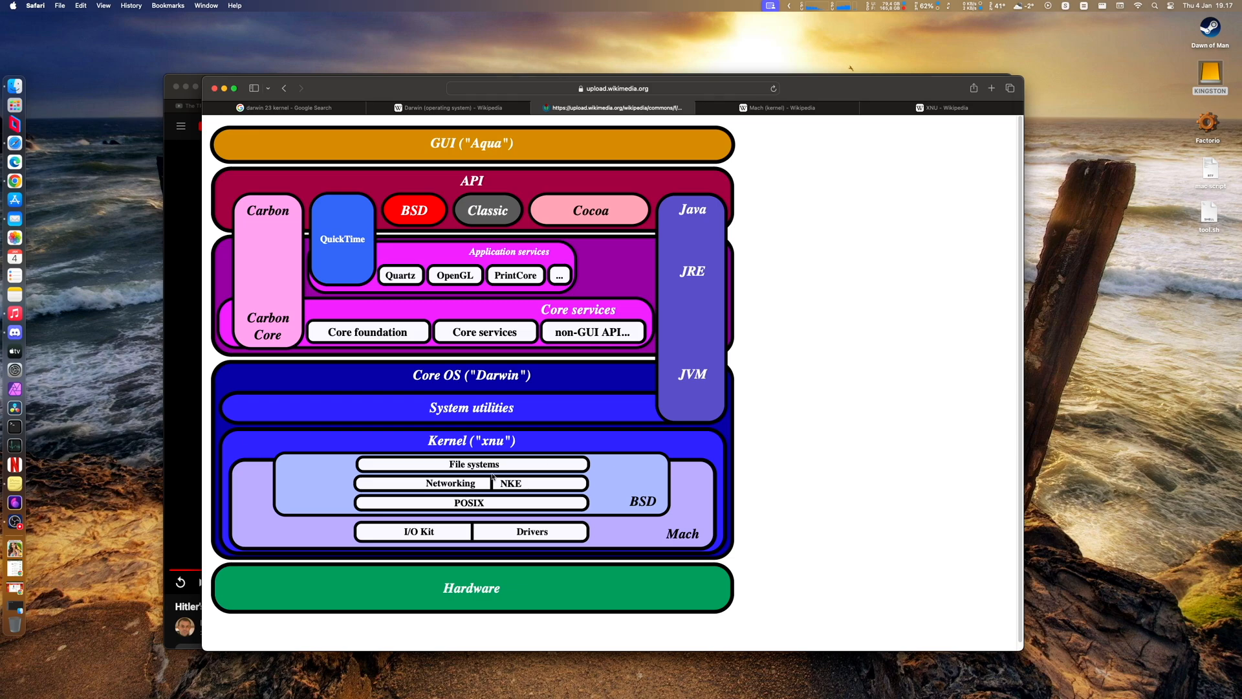
mouse_move(500, 503)
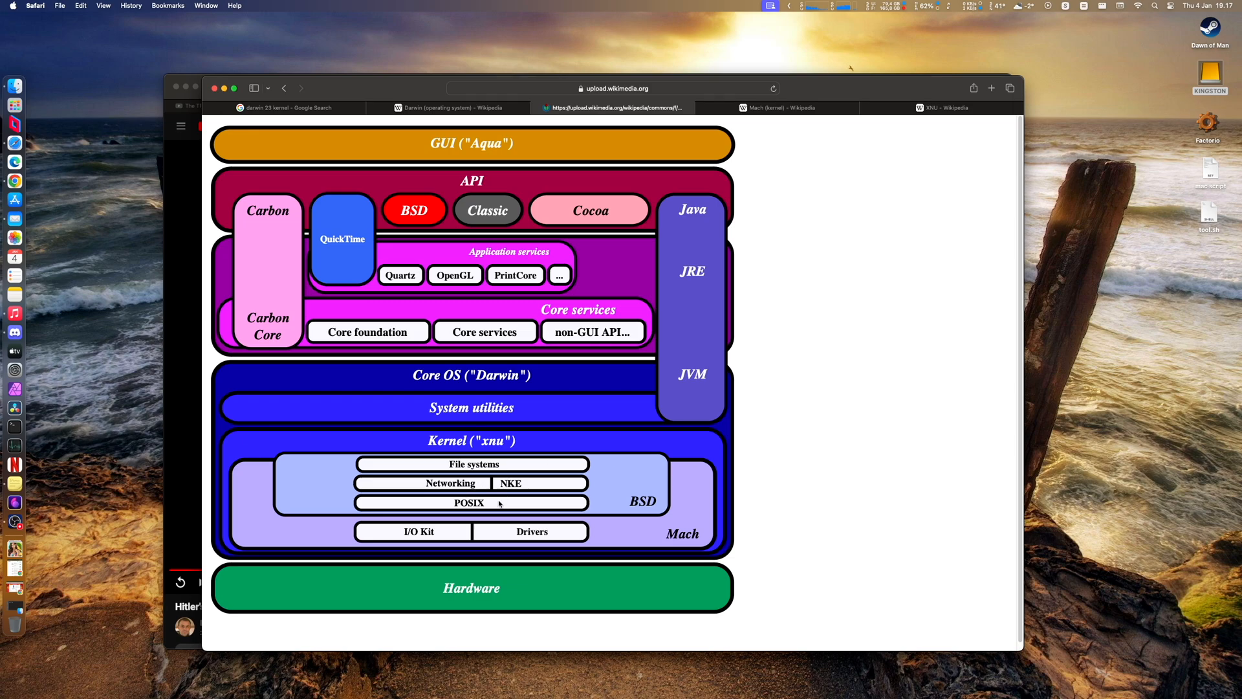
mouse_move(287, 514)
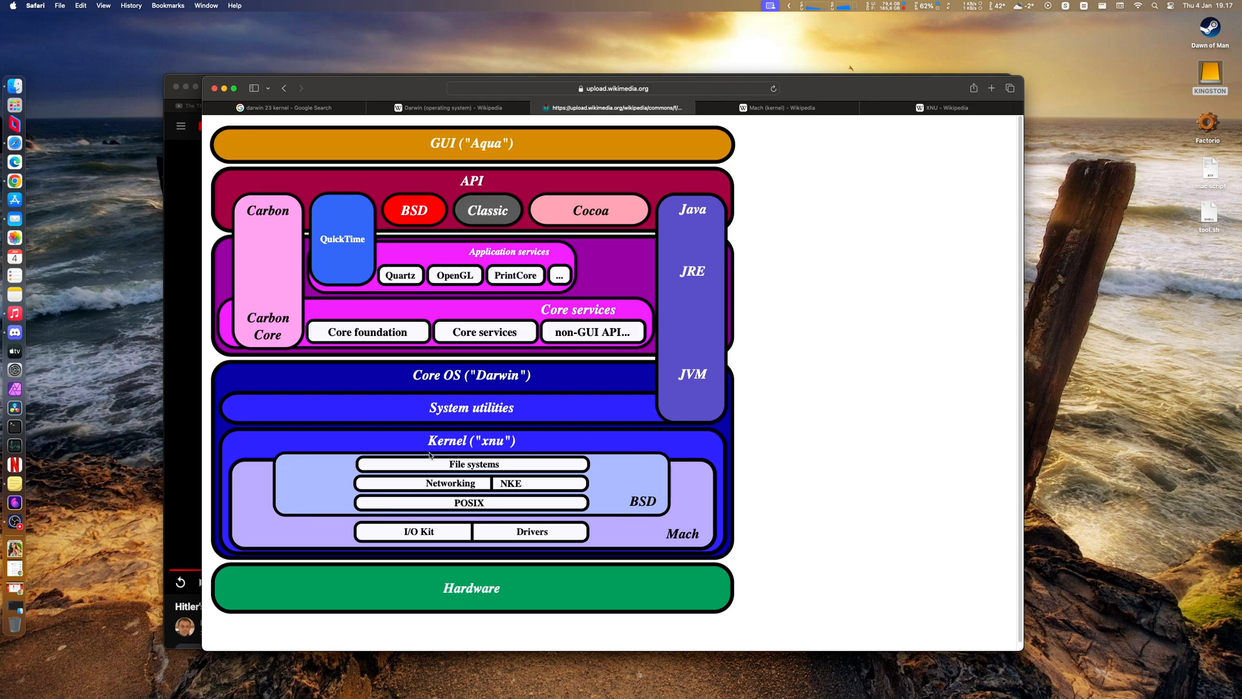
mouse_move(565, 501)
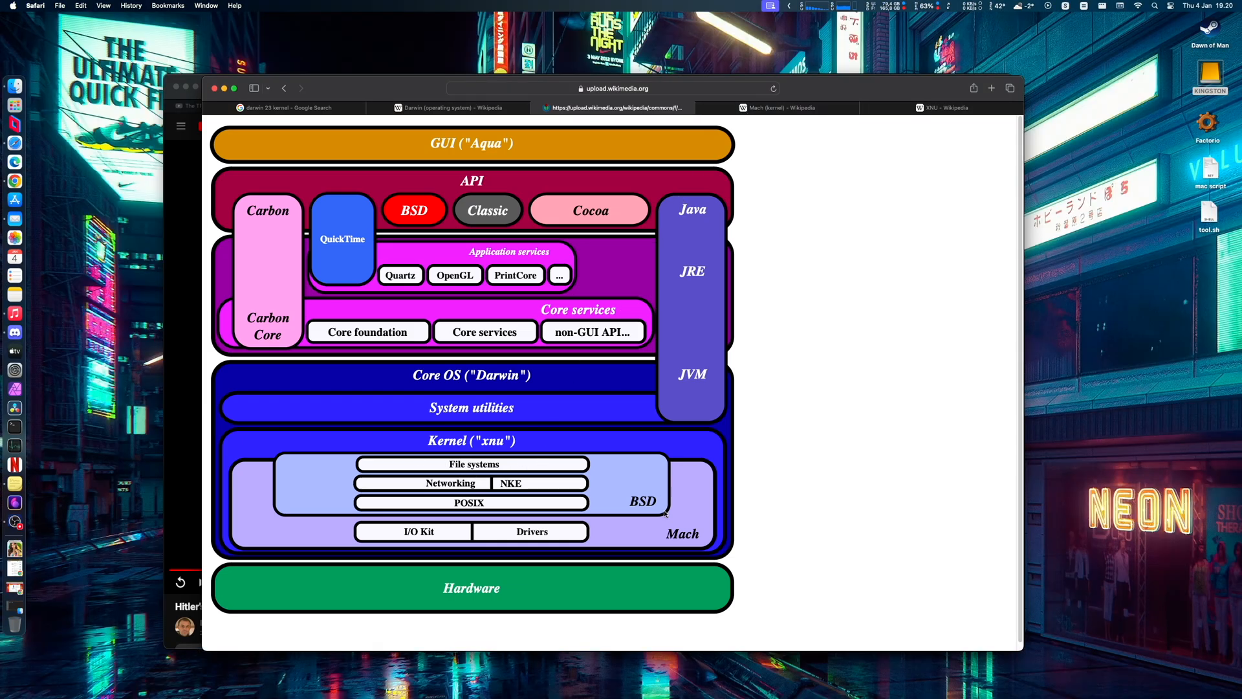
Switch to the Mach (kernel) article and view its introduction.
left_click(778, 107)
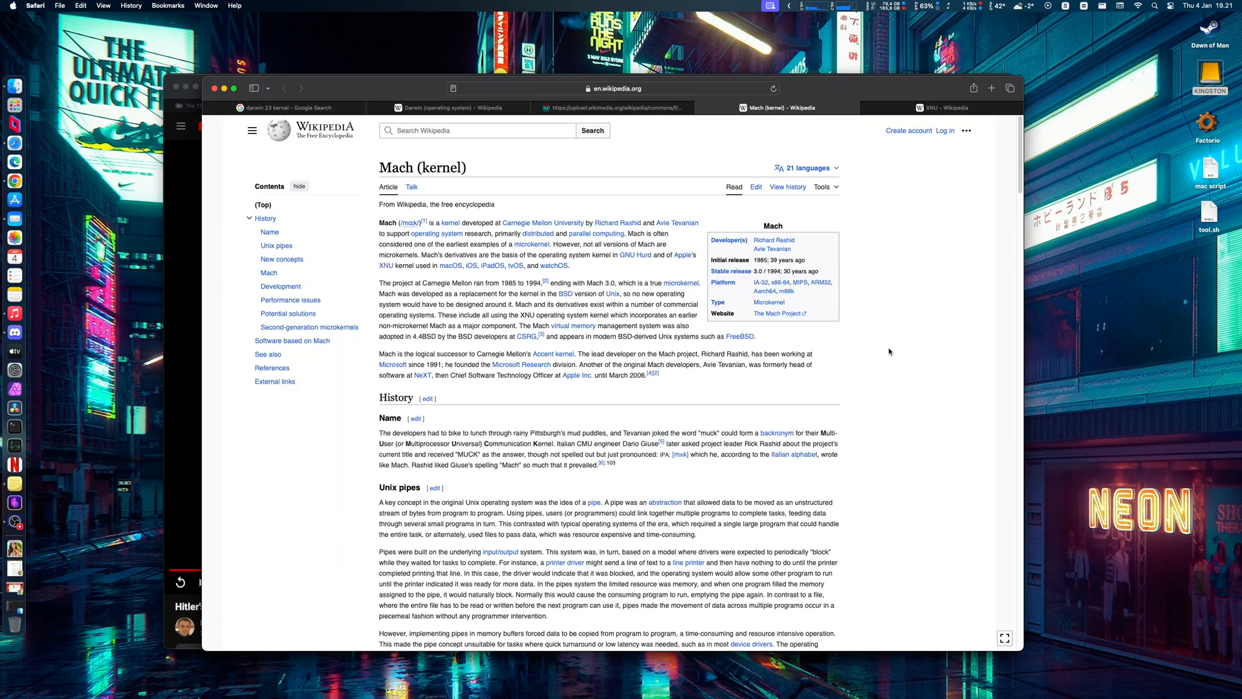
mouse_move(572, 326)
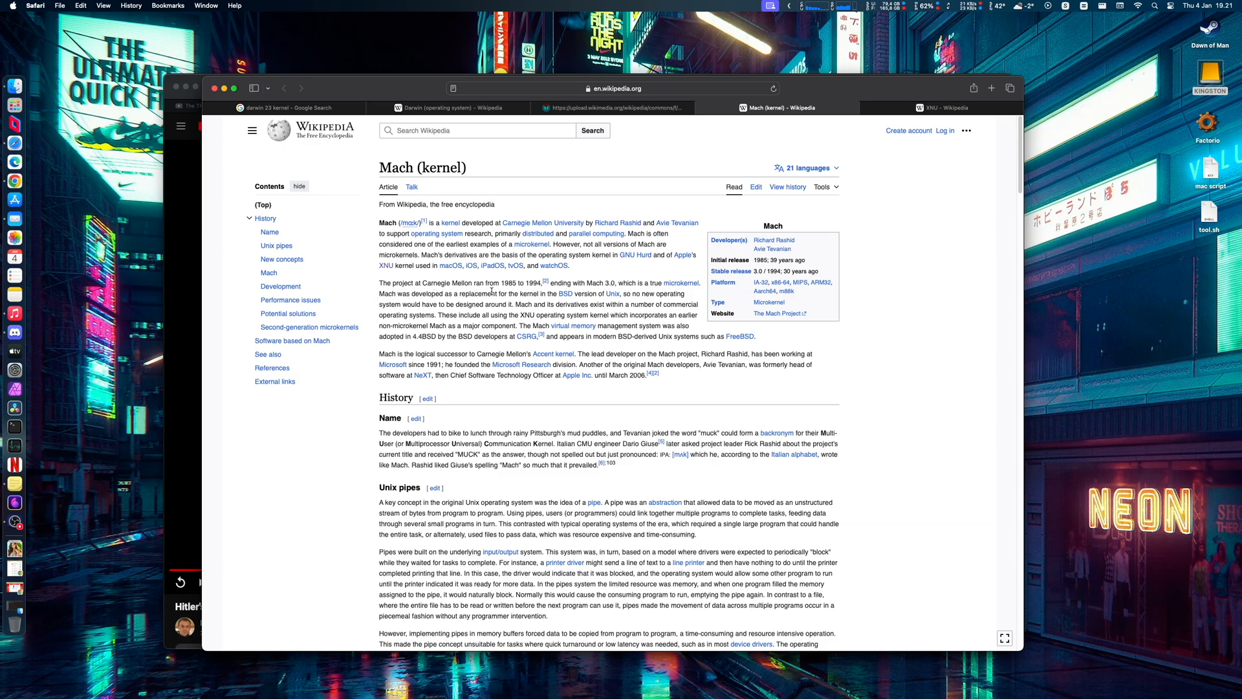
mouse_move(600, 294)
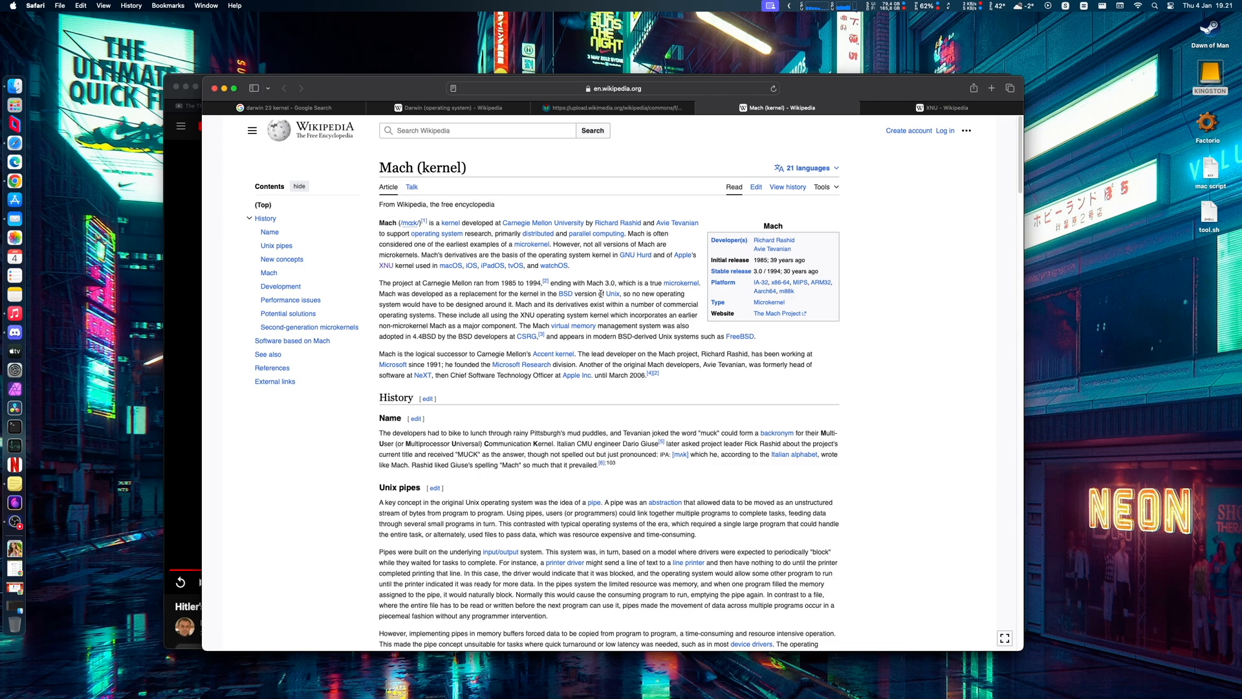
Revisit the macOS architecture diagram, then move on to the XNU kernel article.
left_click(610, 107)
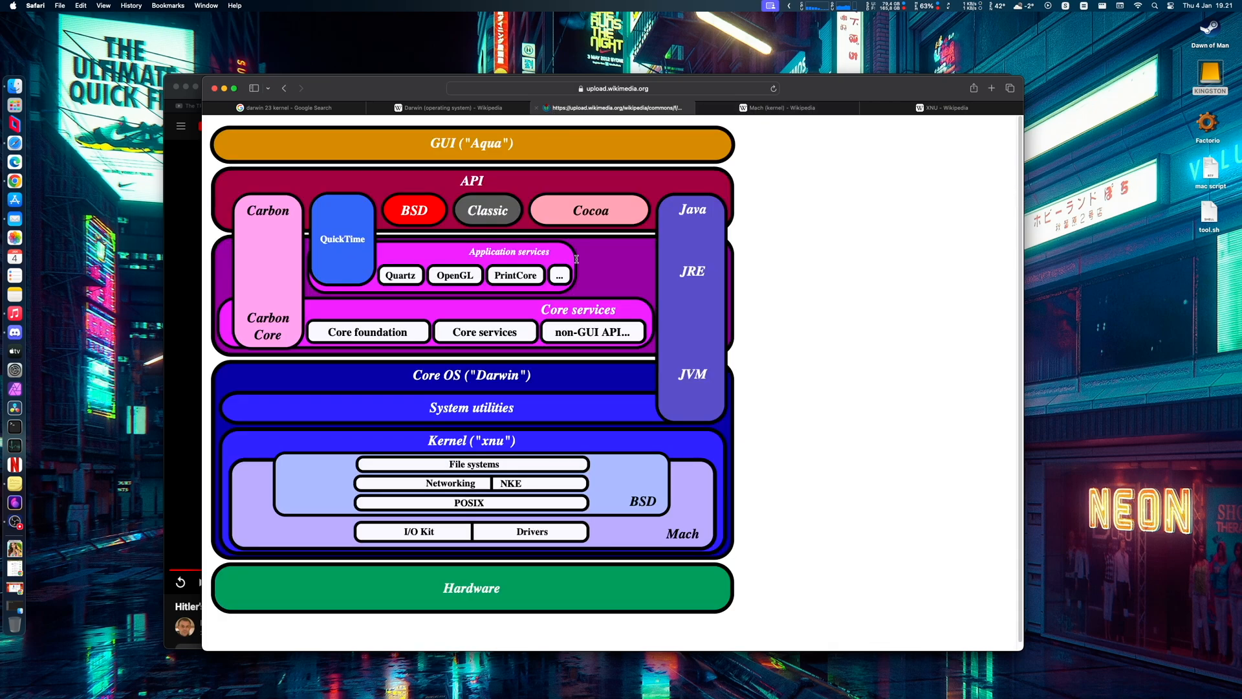
mouse_move(483, 441)
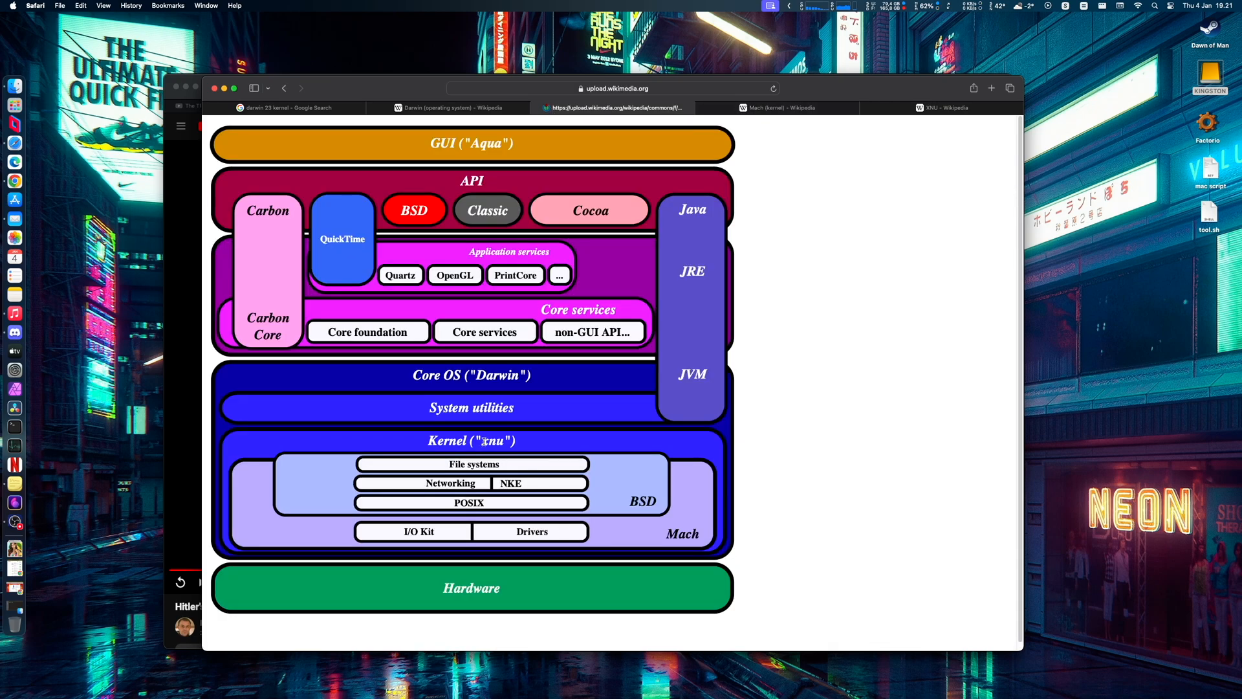
left_click(943, 107)
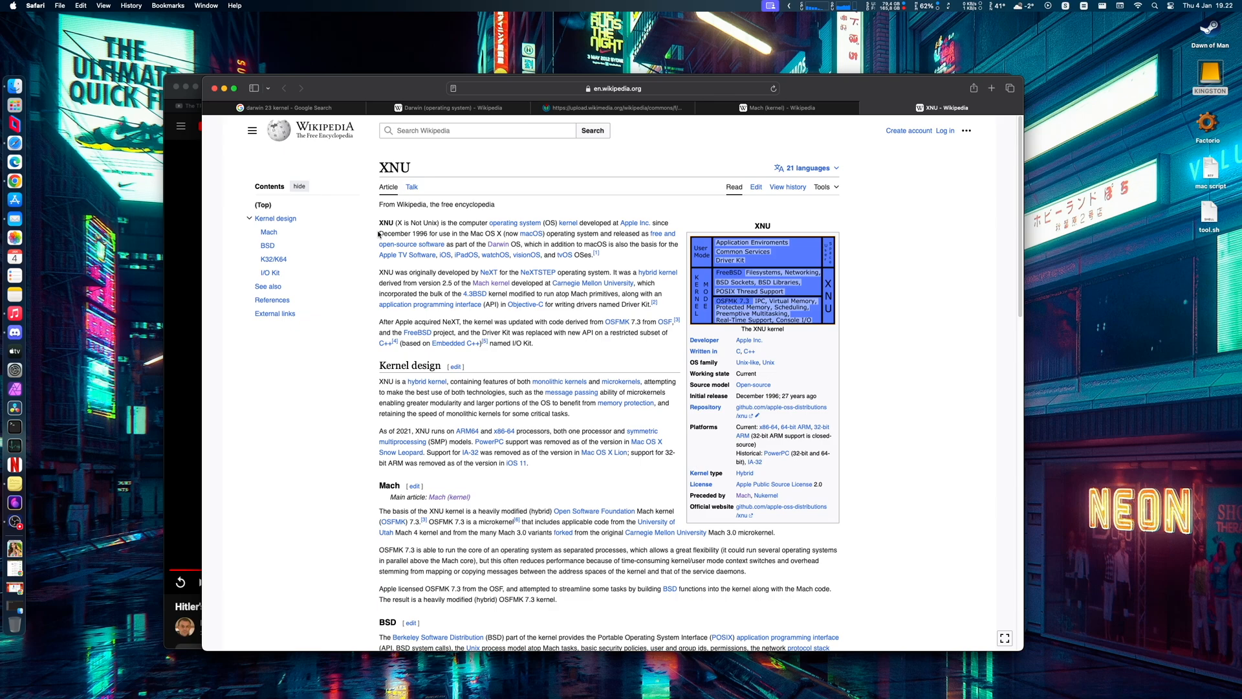
left_click(613, 107)
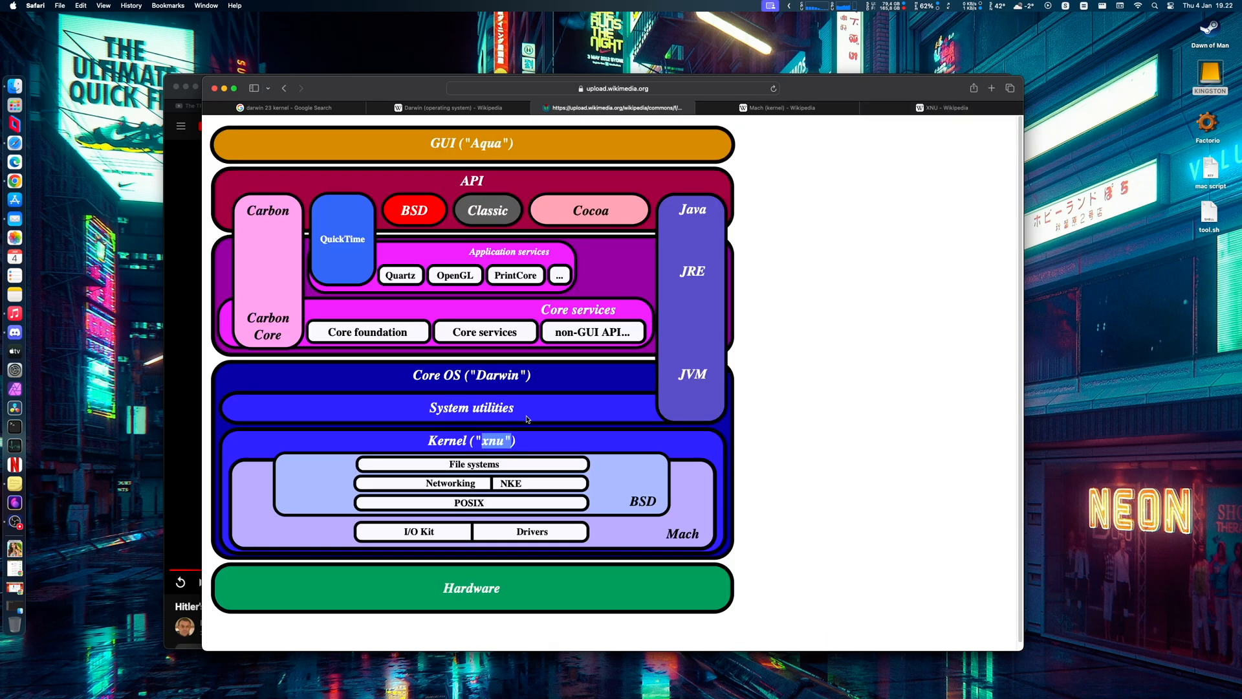
mouse_move(435, 379)
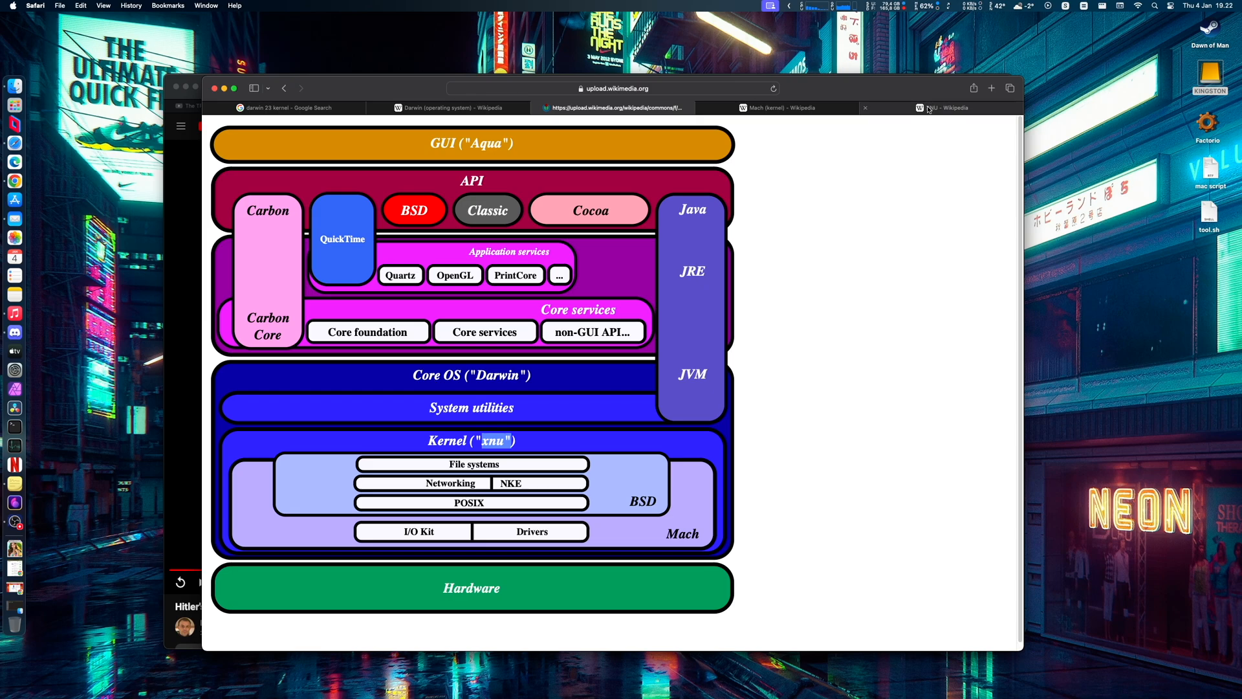
left_click(944, 107)
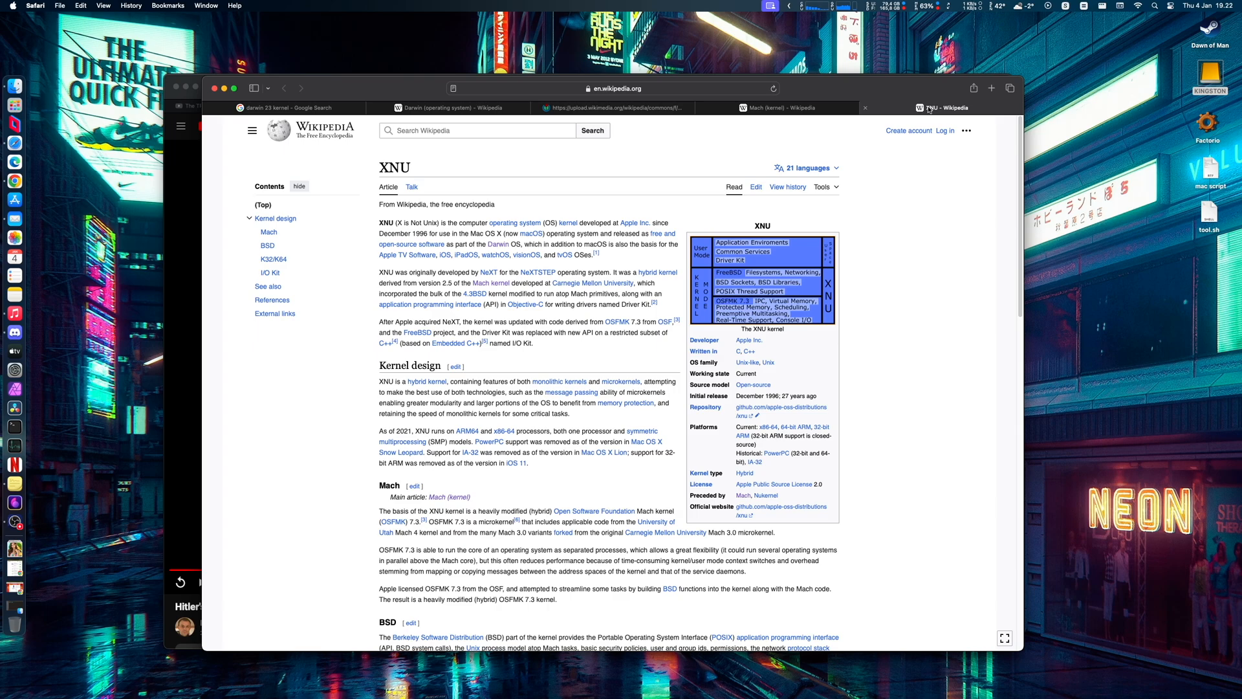